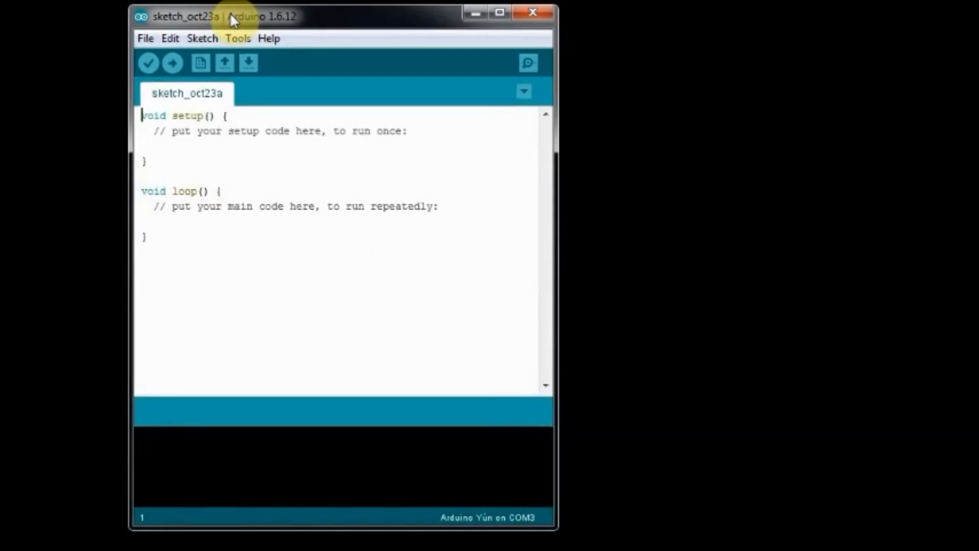
pyautogui.click(144, 38)
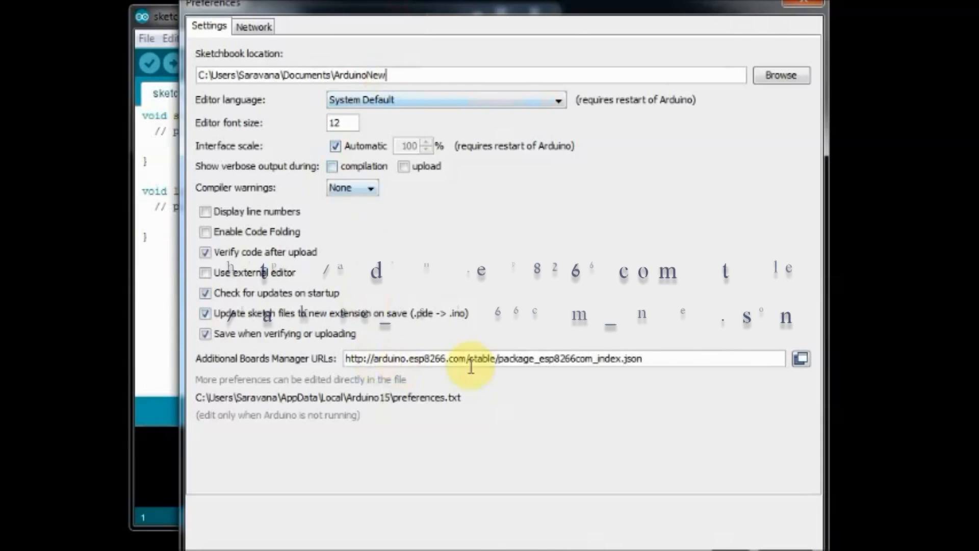
pyautogui.tripleClick(493, 358)
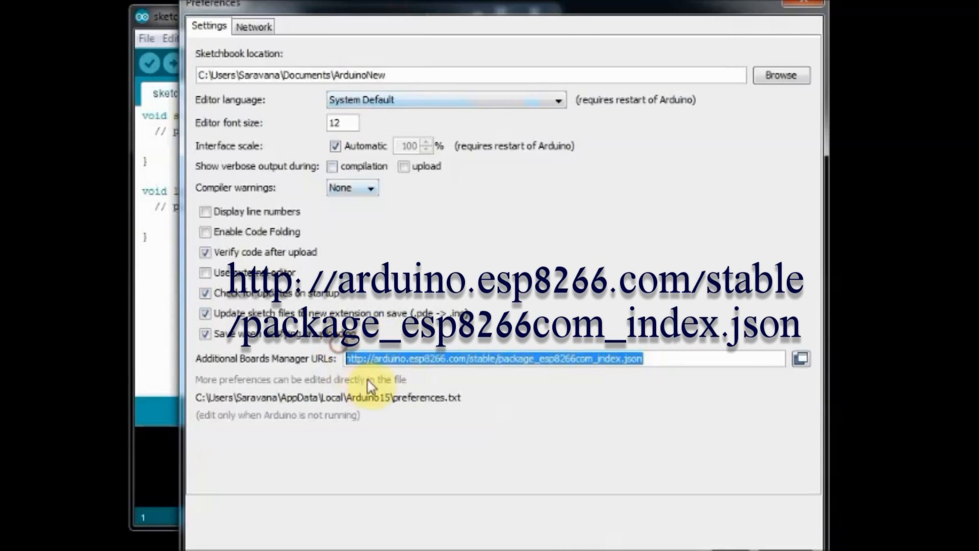
pyautogui.moveTo(536, 436)
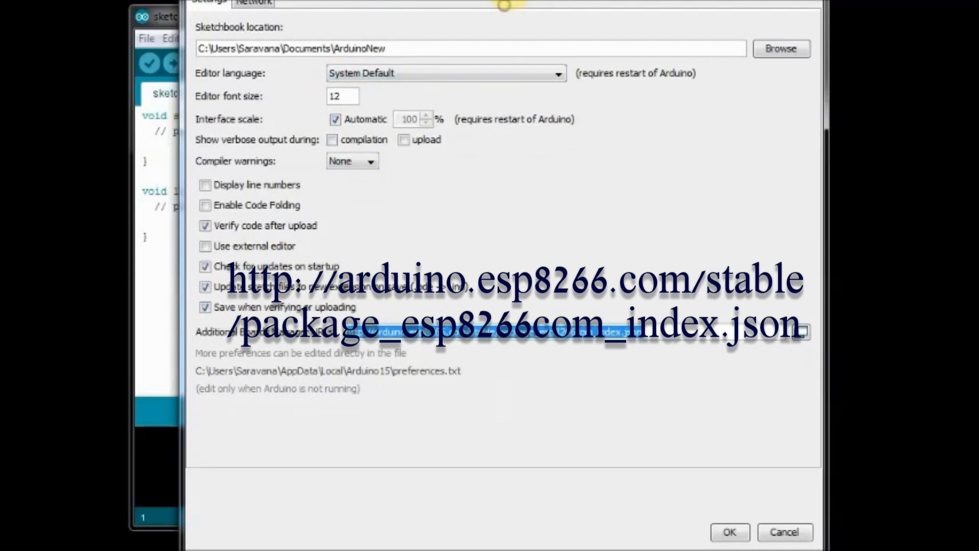
pyautogui.click(729, 531)
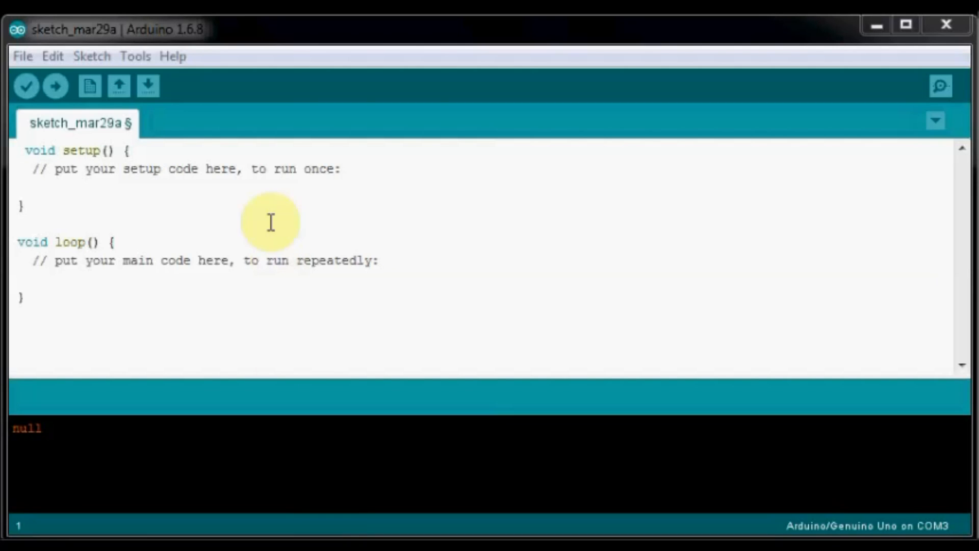
pyautogui.moveTo(213, 40)
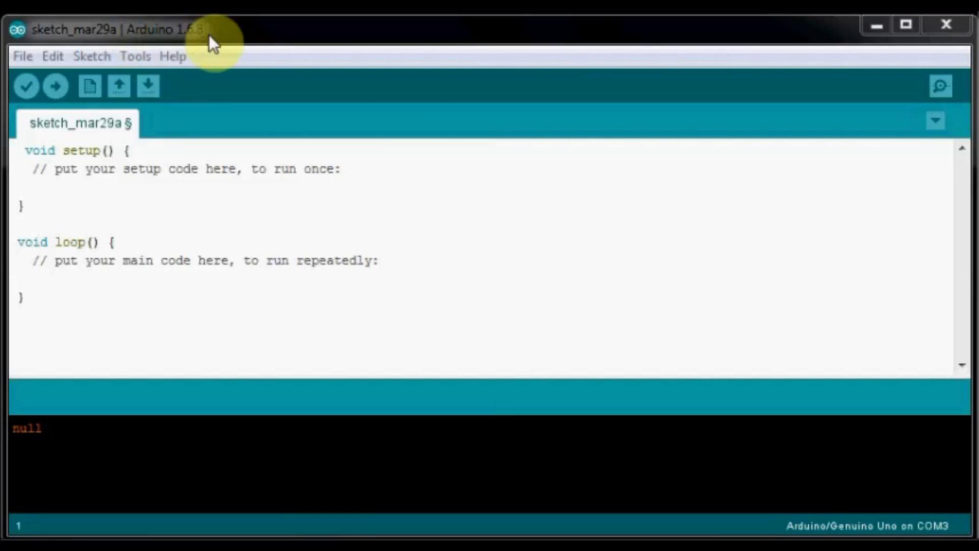
# Find esp8266 by ESP8266 Community in the Boards Manager and install version 2.1.0
pyautogui.click(134, 56)
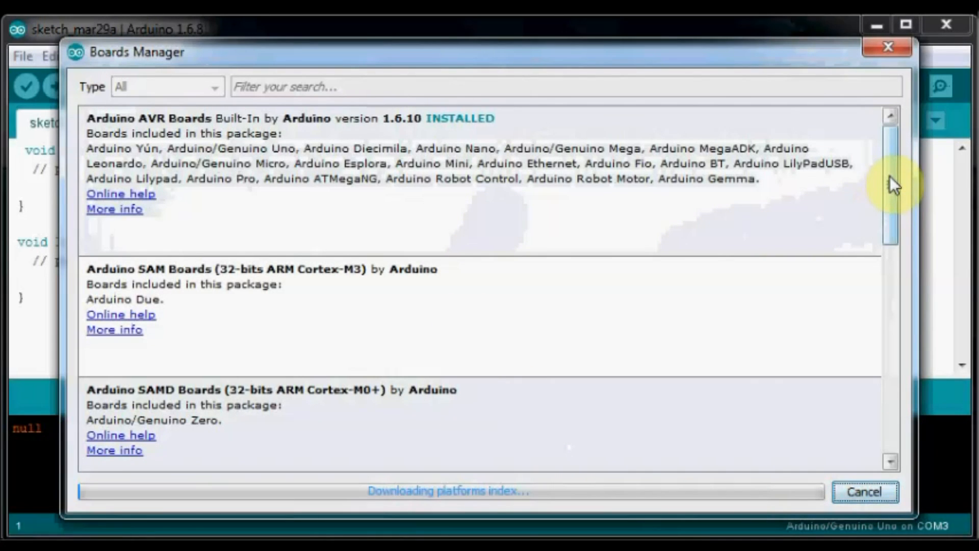
pyautogui.scroll(-3)
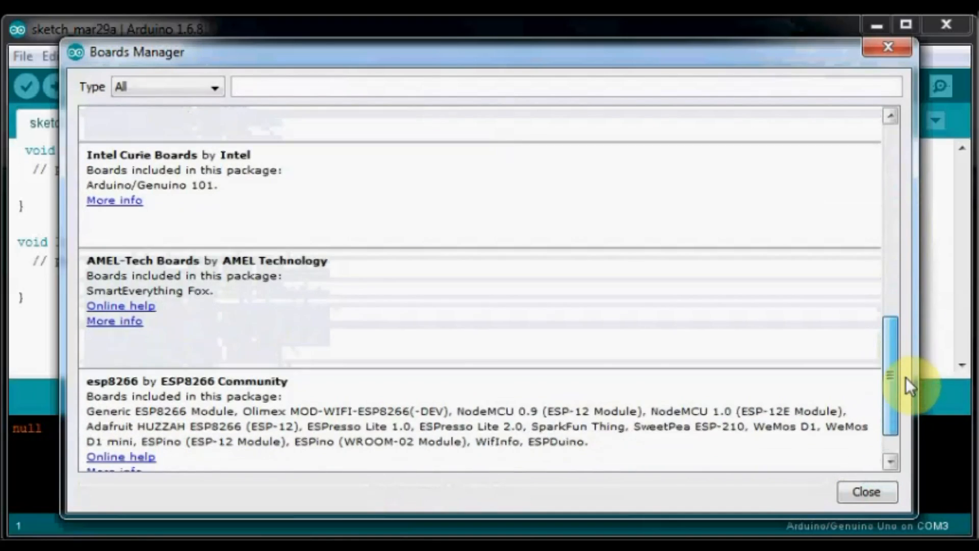
pyautogui.scroll(-3)
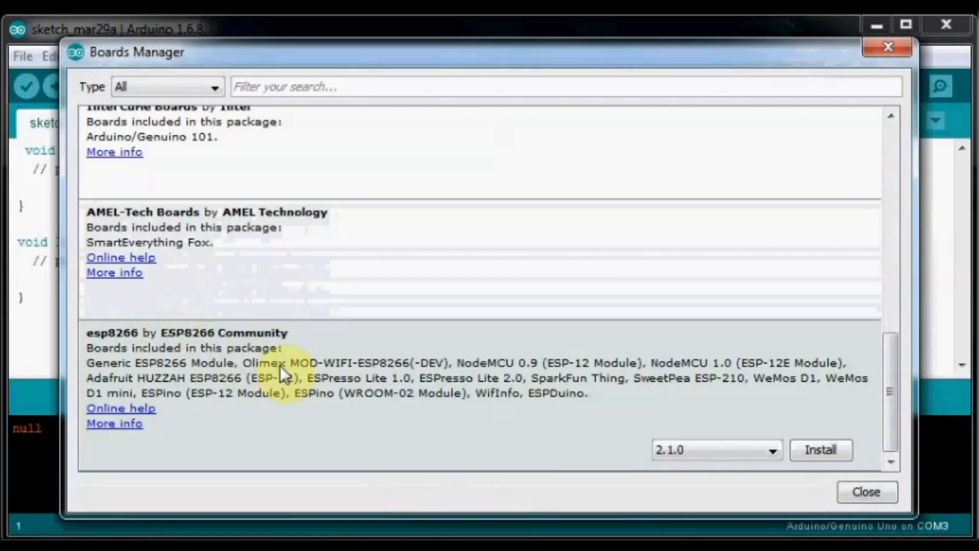
pyautogui.click(773, 450)
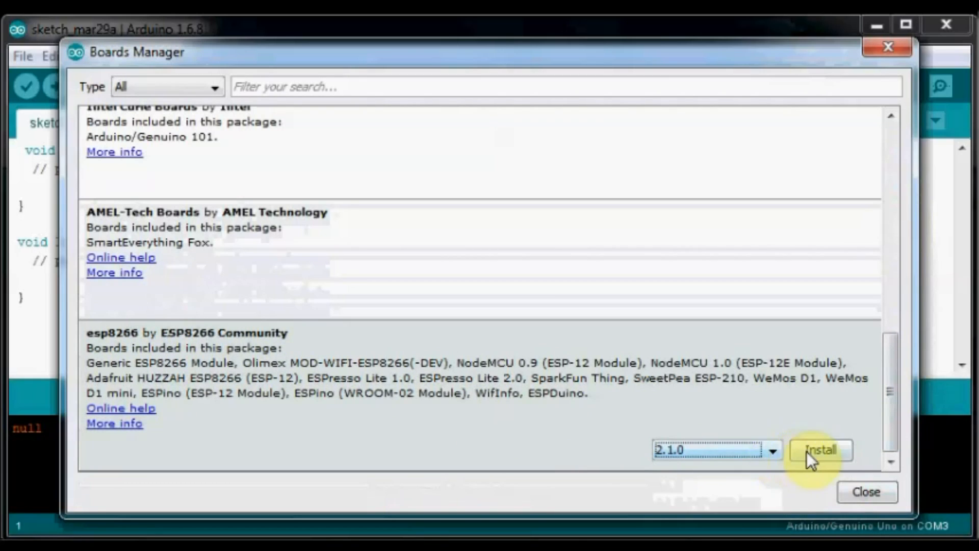
pyautogui.click(821, 450)
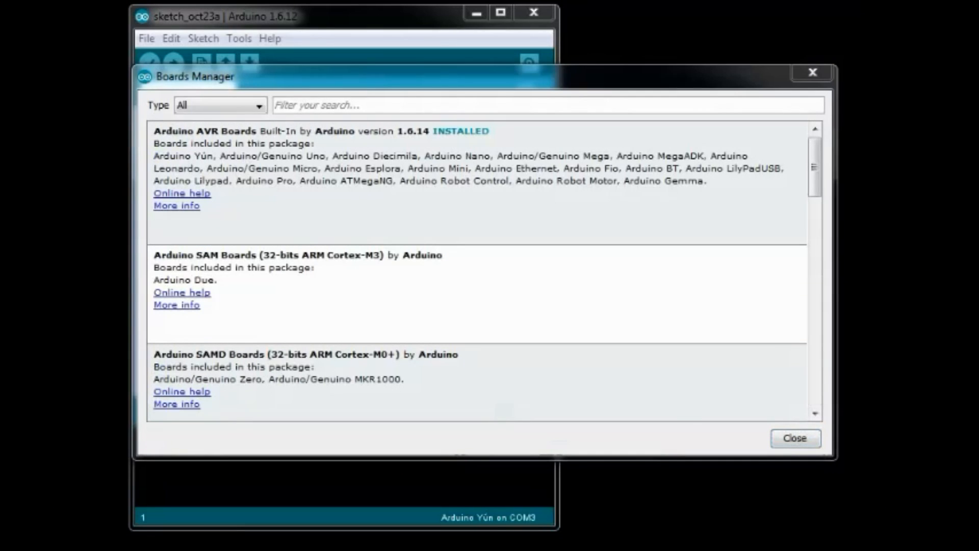
# Scroll the Boards Manager list to confirm the esp8266 package shows as installed
pyautogui.scroll(-3)
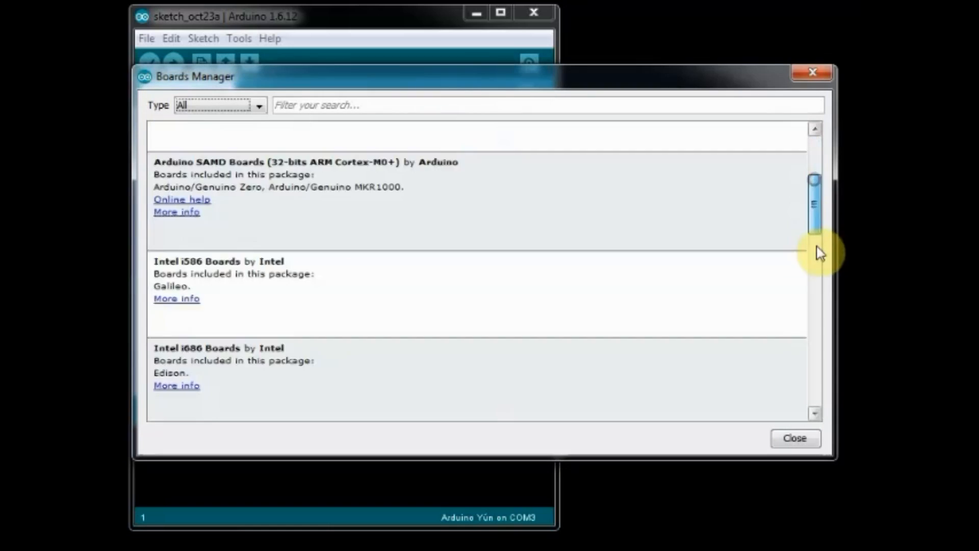
pyautogui.scroll(-3)
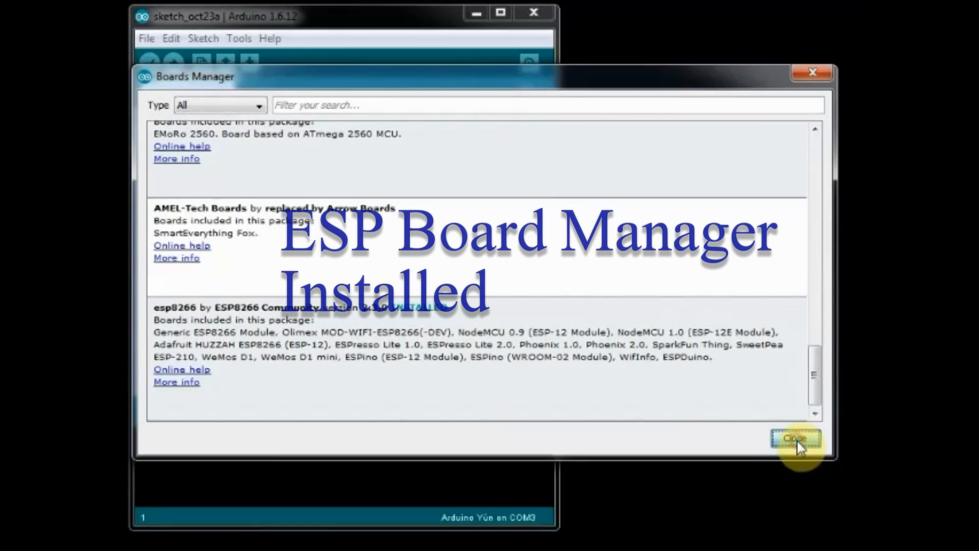
# Select Generic ESP8266 Module from the ESP8266 Modules section of the board list
pyautogui.click(238, 39)
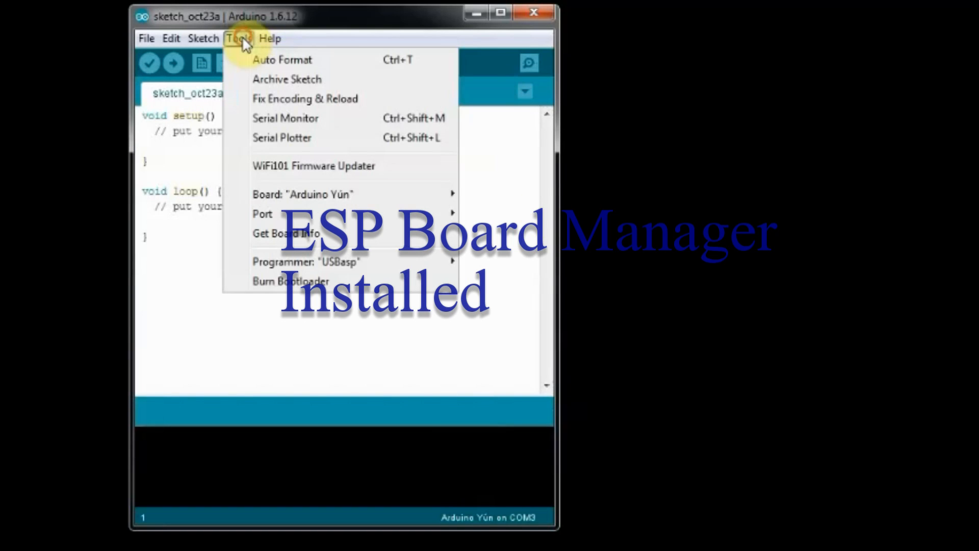
pyautogui.click(306, 194)
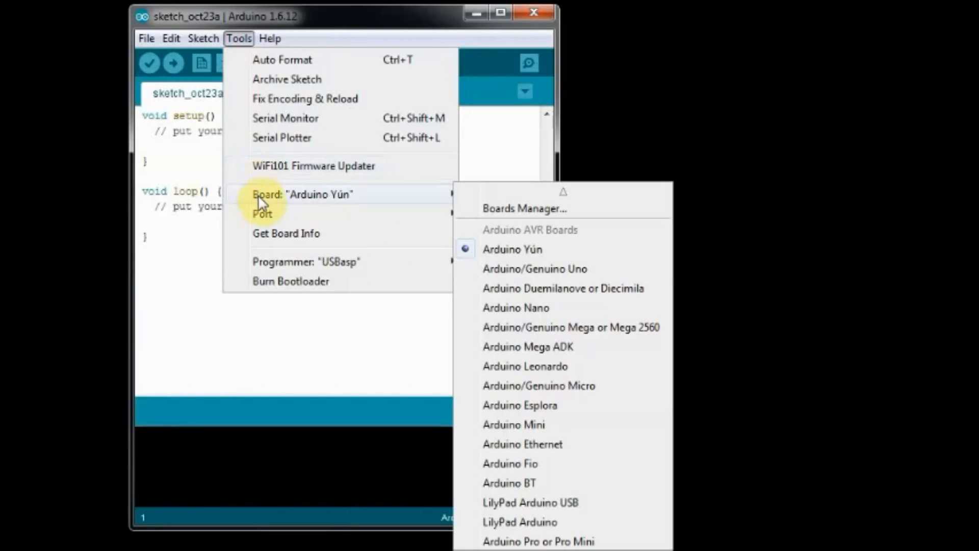
pyautogui.moveTo(569, 288)
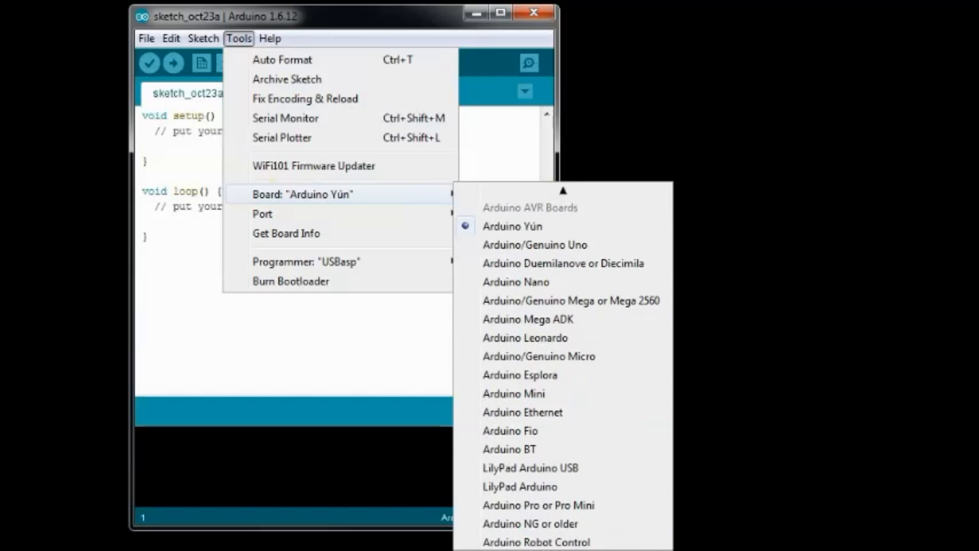
pyautogui.scroll(-3)
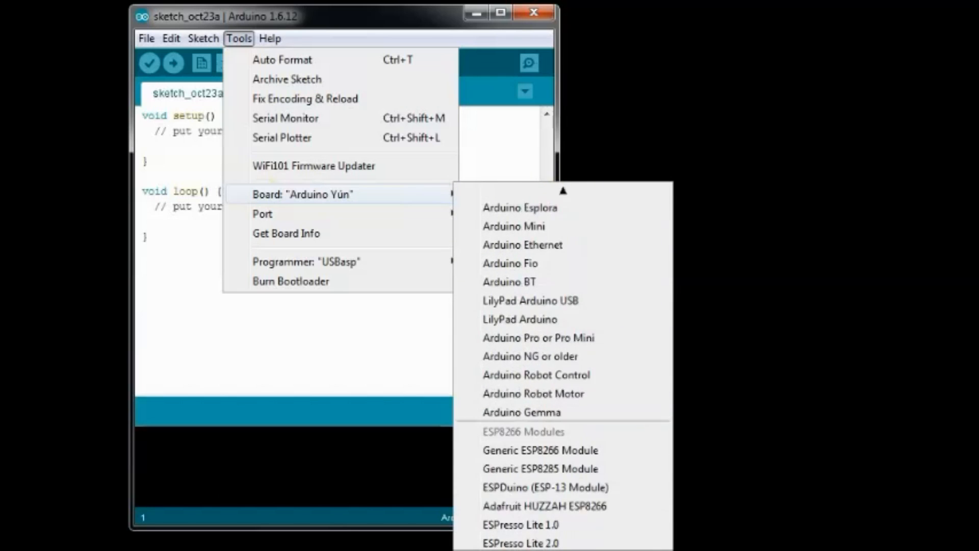
pyautogui.scroll(-3)
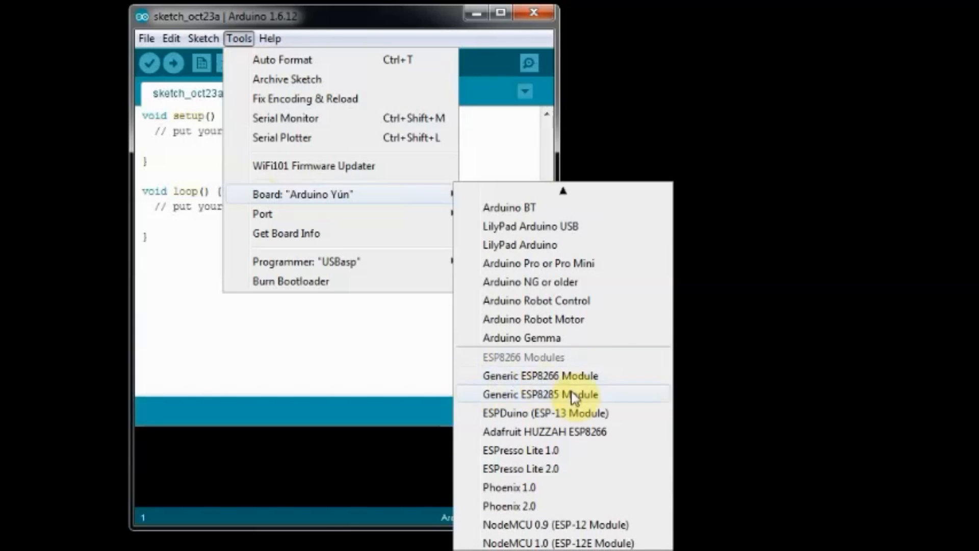
pyautogui.moveTo(511, 468)
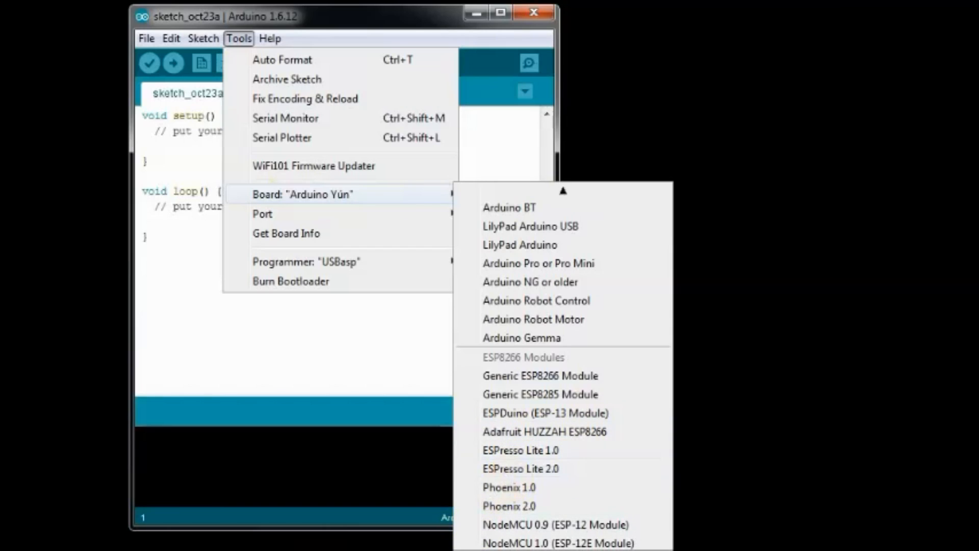
pyautogui.click(540, 375)
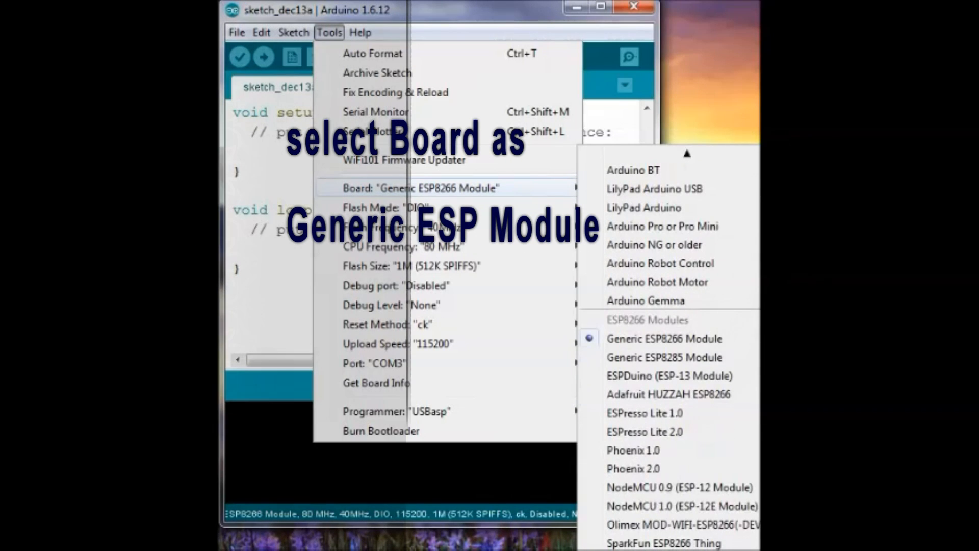
pyautogui.moveTo(646, 347)
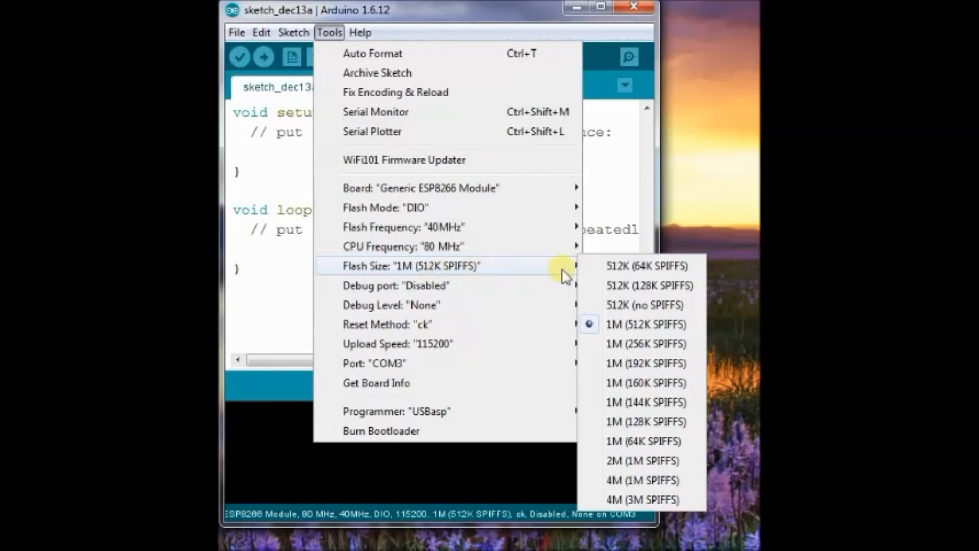
pyautogui.moveTo(400, 285)
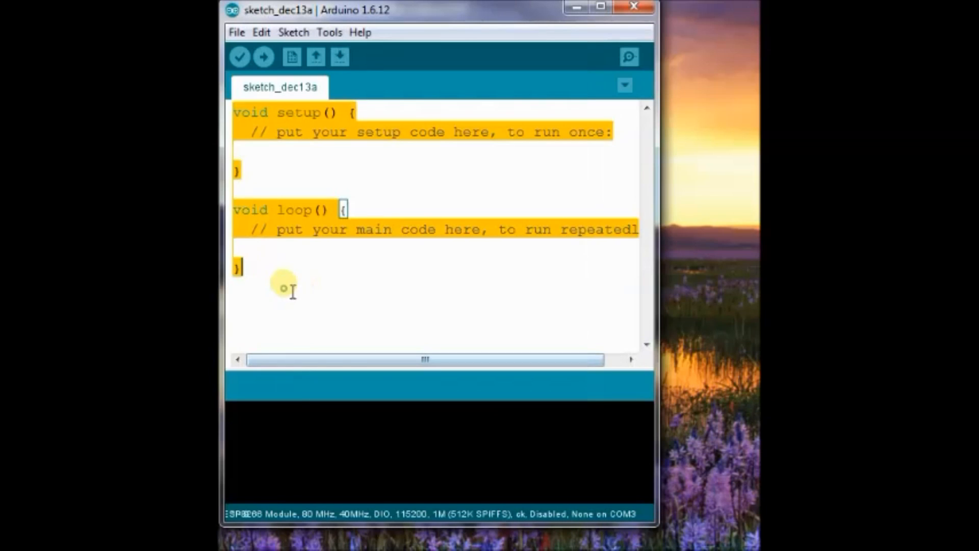
pyautogui.click(237, 32)
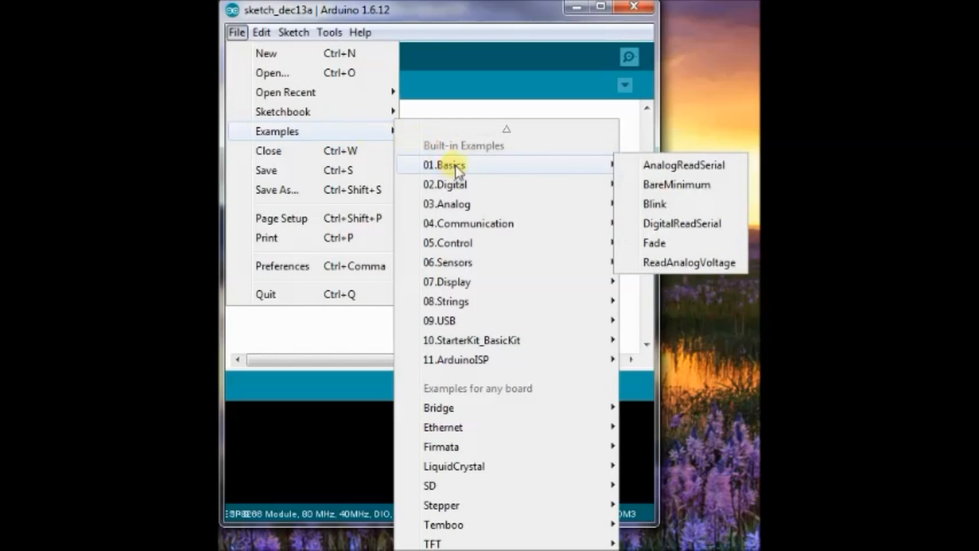
pyautogui.click(654, 203)
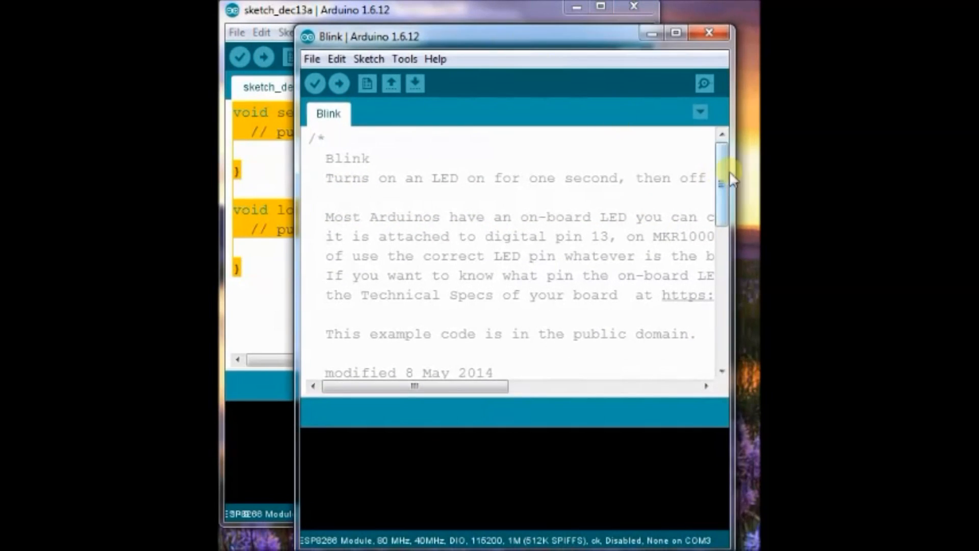
pyautogui.scroll(-3)
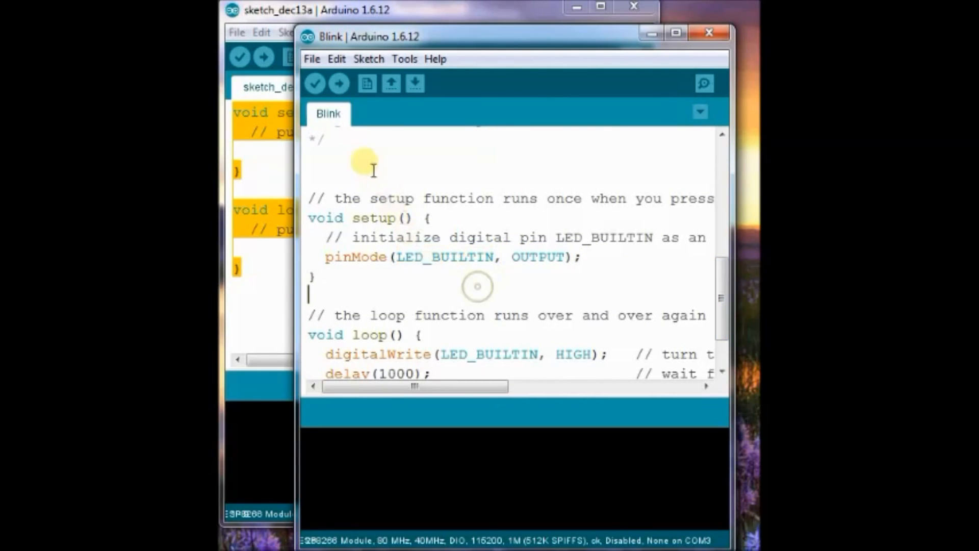
pyautogui.click(339, 84)
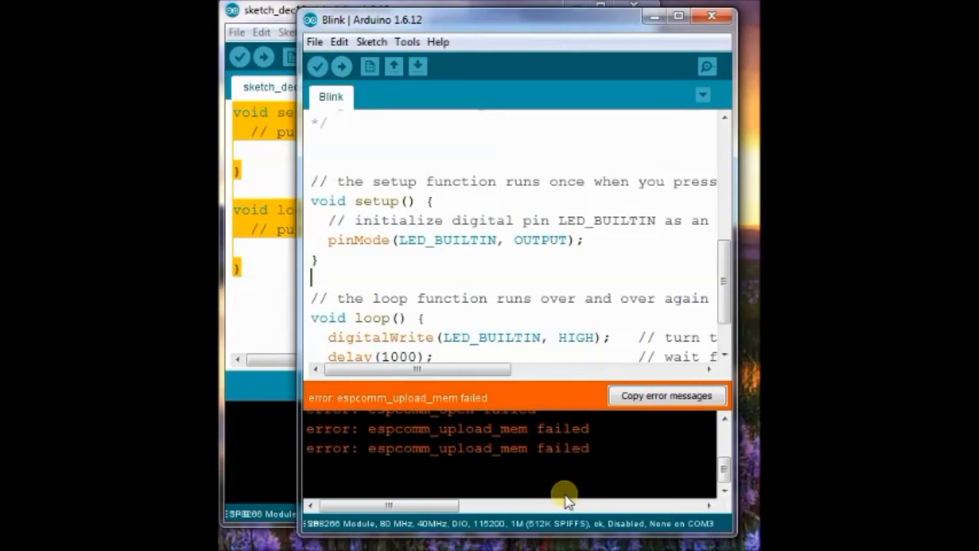
pyautogui.doubleClick(428, 428)
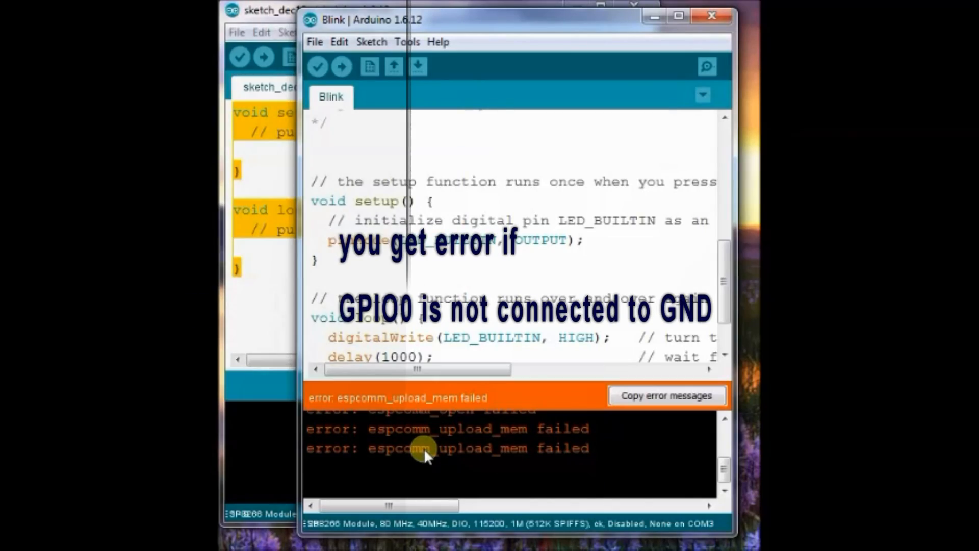
pyautogui.moveTo(340, 67)
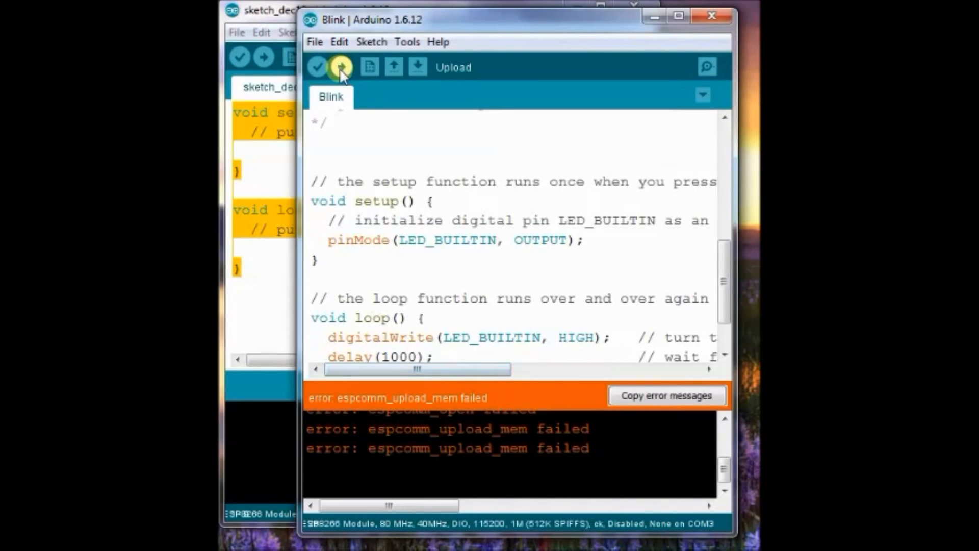
# Upload the Blink sketch to the generic ESP8266 module
pyautogui.click(340, 67)
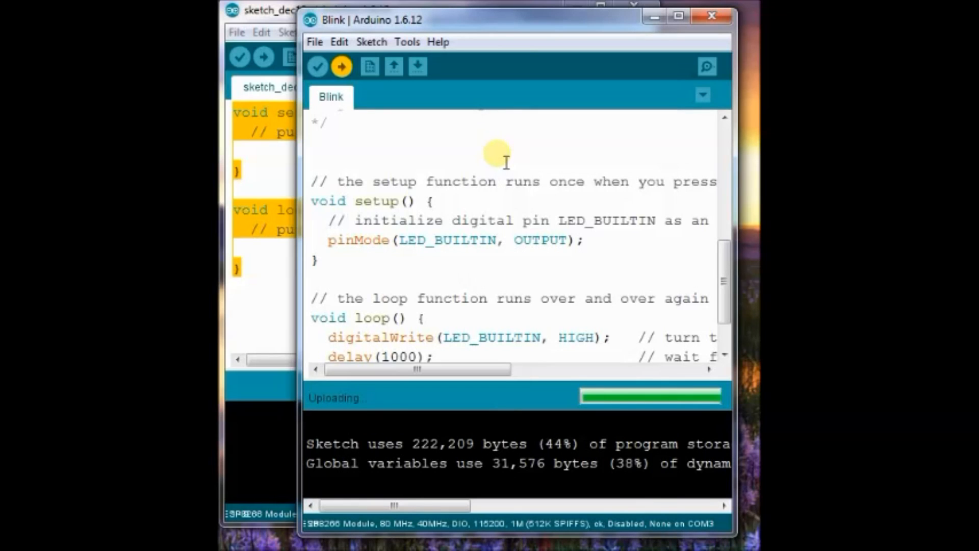
pyautogui.moveTo(528, 177)
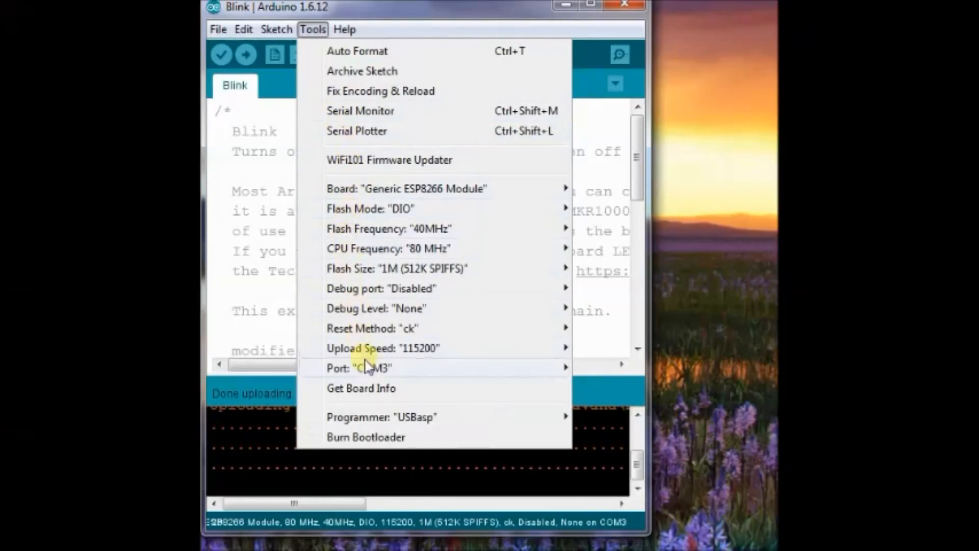
# Set the Flash Size to 4M (1M SPIFFS) for the ESP-12E's 4 MB flash
pyautogui.click(359, 368)
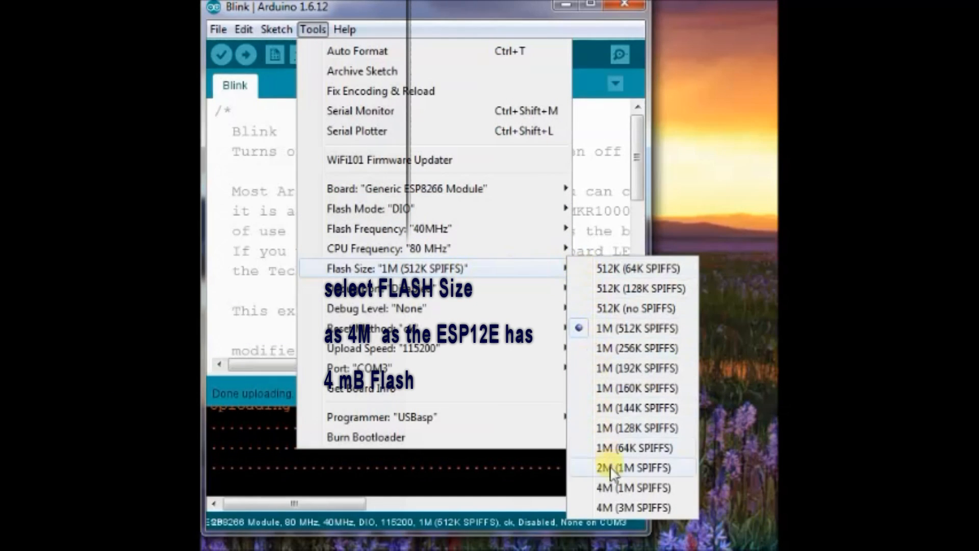
pyautogui.click(635, 487)
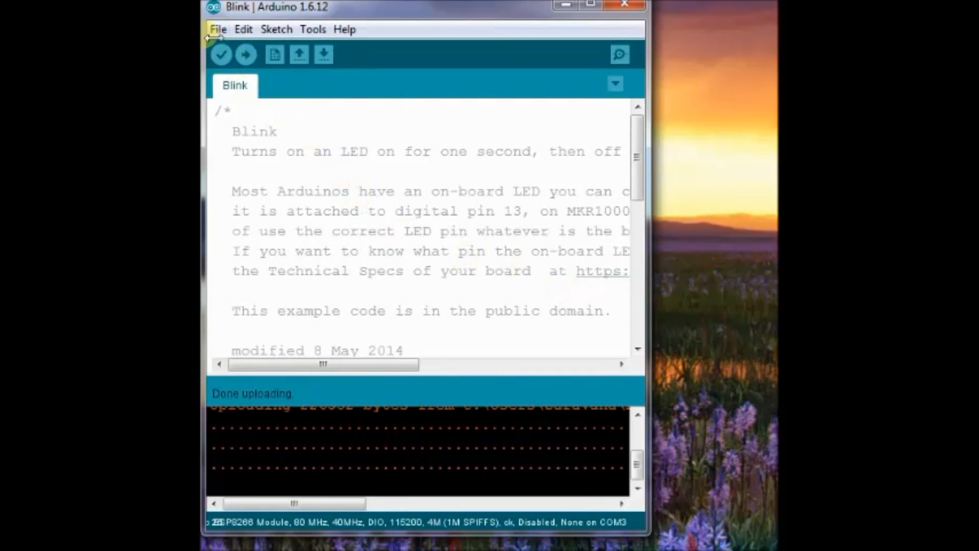
pyautogui.moveTo(613, 194)
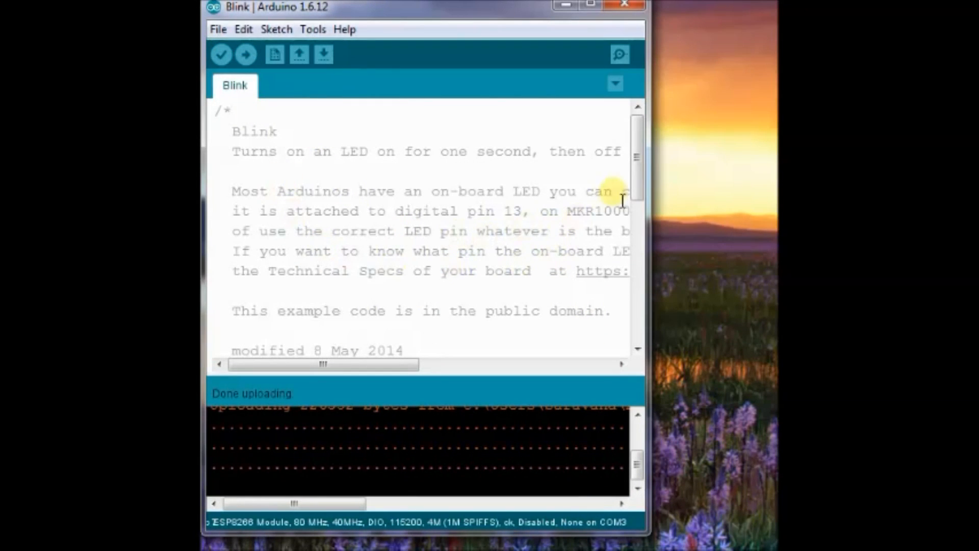
# Replace LED_BUILTIN with pin 4 in pinMode and both digitalWrite calls
pyautogui.scroll(-3)
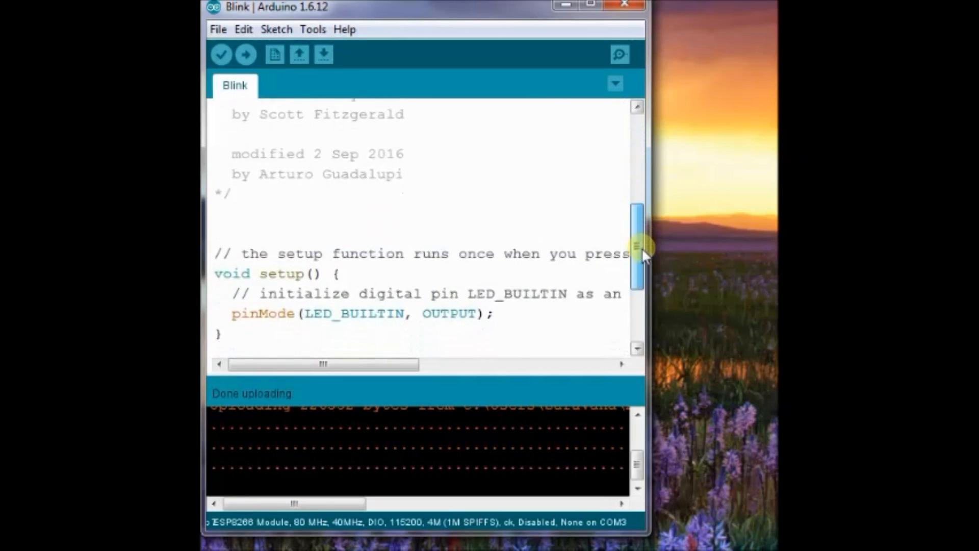
pyautogui.scroll(-3)
pyautogui.write('4')
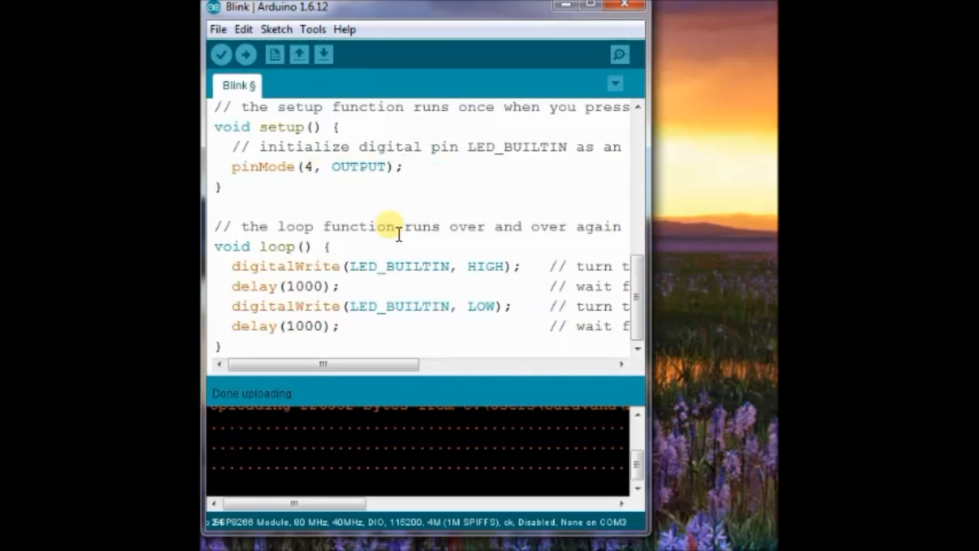
pyautogui.doubleClick(398, 266)
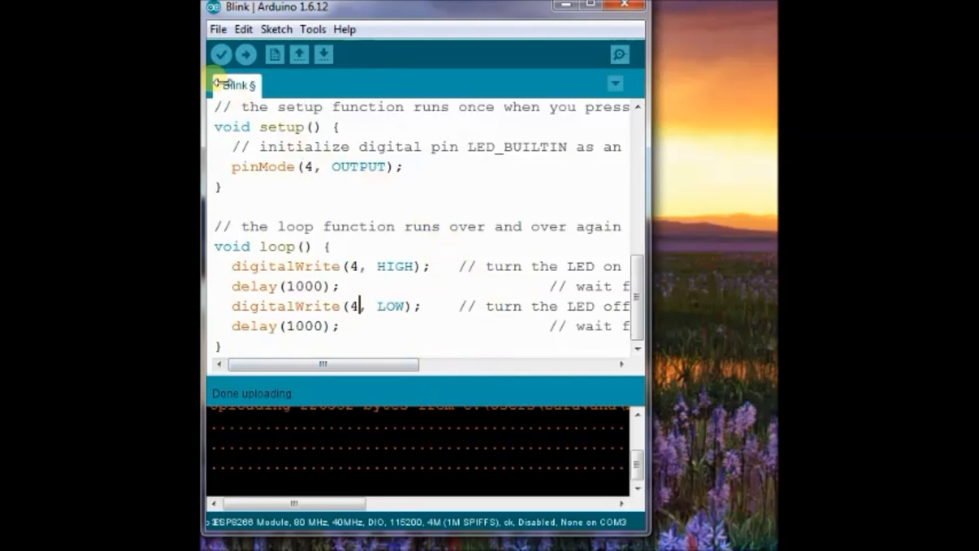
pyautogui.click(245, 55)
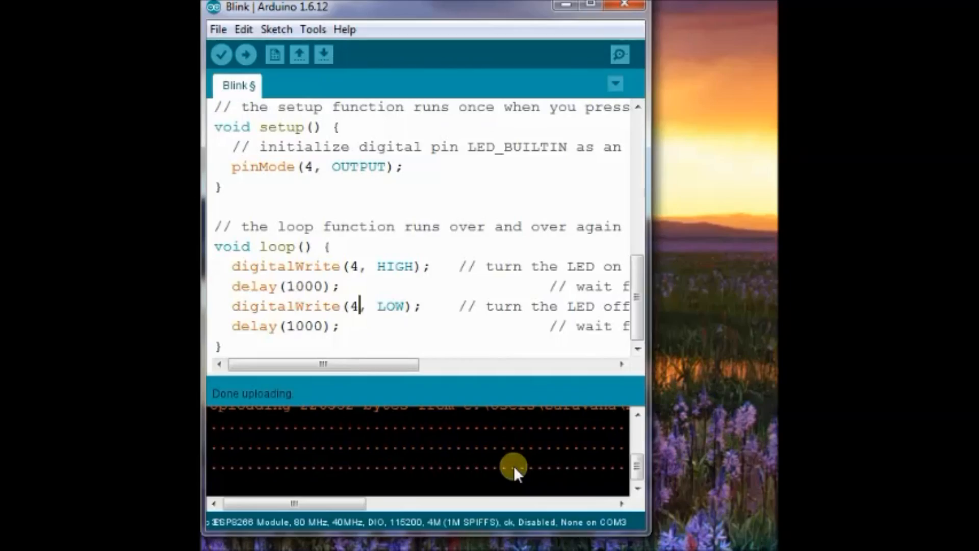
pyautogui.click(329, 42)
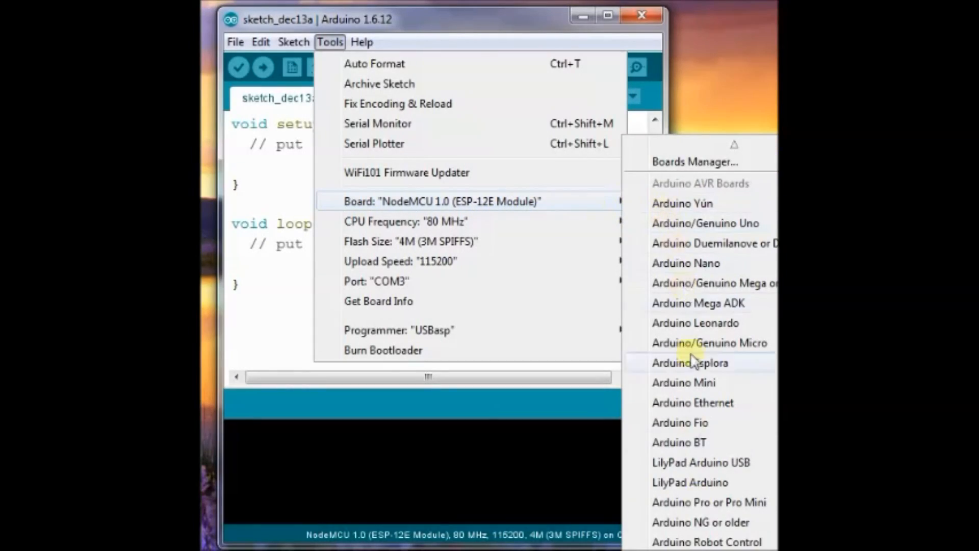
# Bring up the 01.Basics built-in examples list for the NodeMCU sketch
pyautogui.scroll(-3)
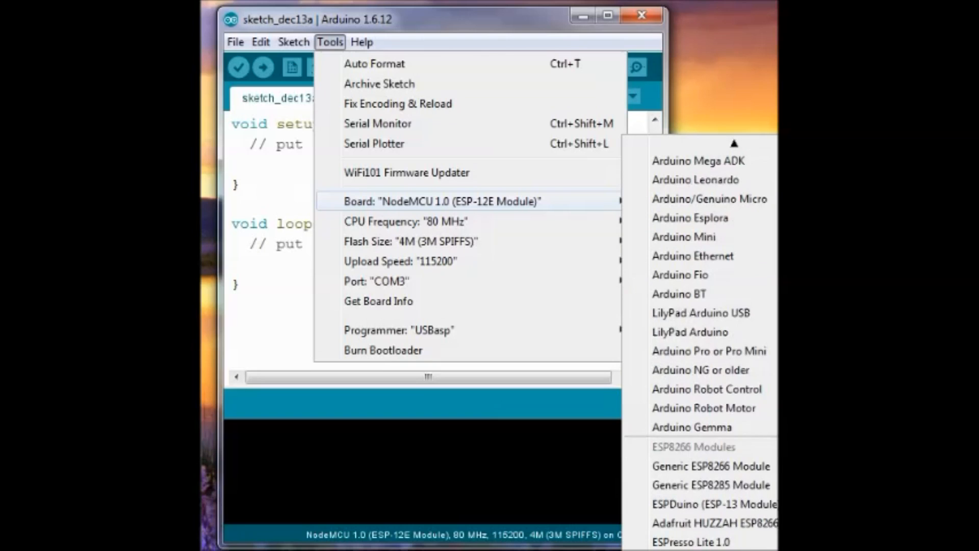
pyautogui.scroll(-3)
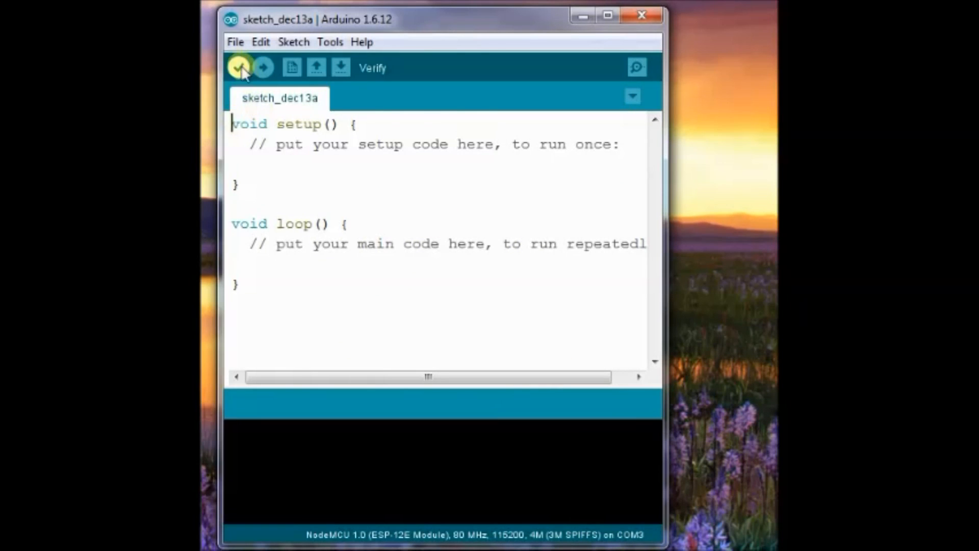
pyautogui.click(235, 42)
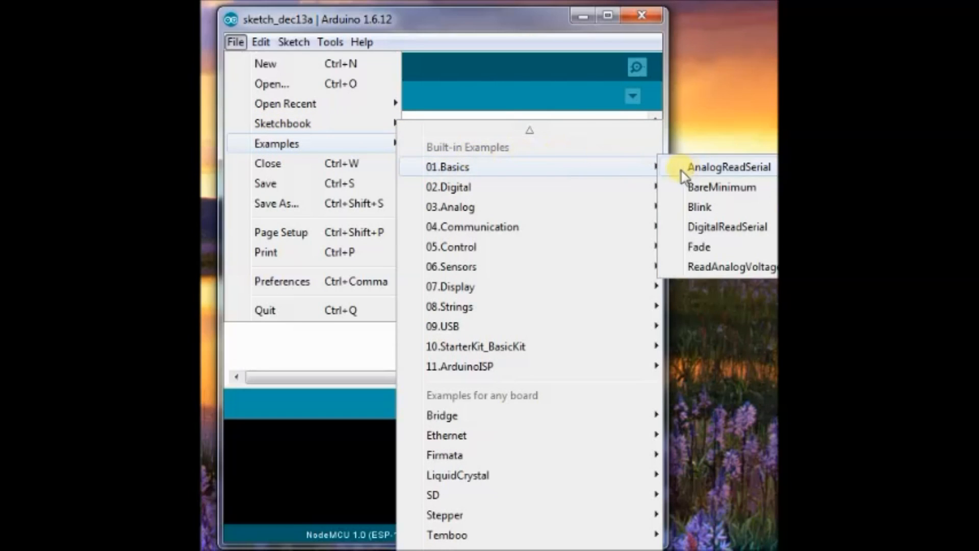
# Open the Blink example and upload it to the NodeMCU, still using LED_BUILTIN
pyautogui.click(699, 206)
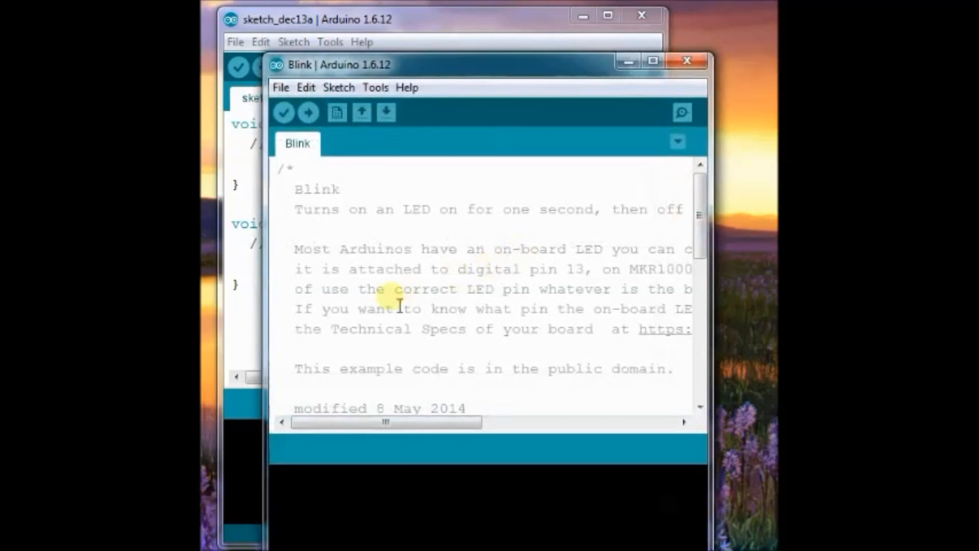
pyautogui.scroll(-3)
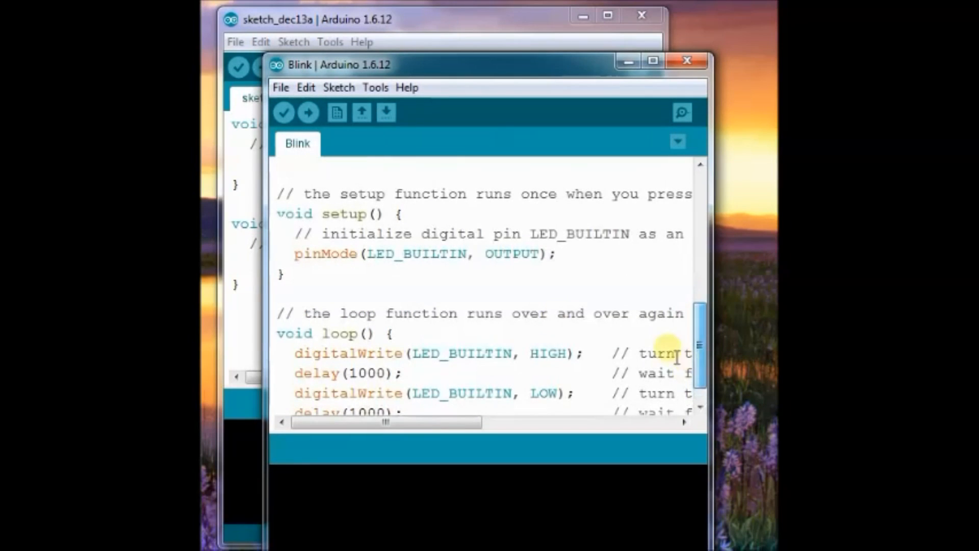
pyautogui.doubleClick(462, 354)
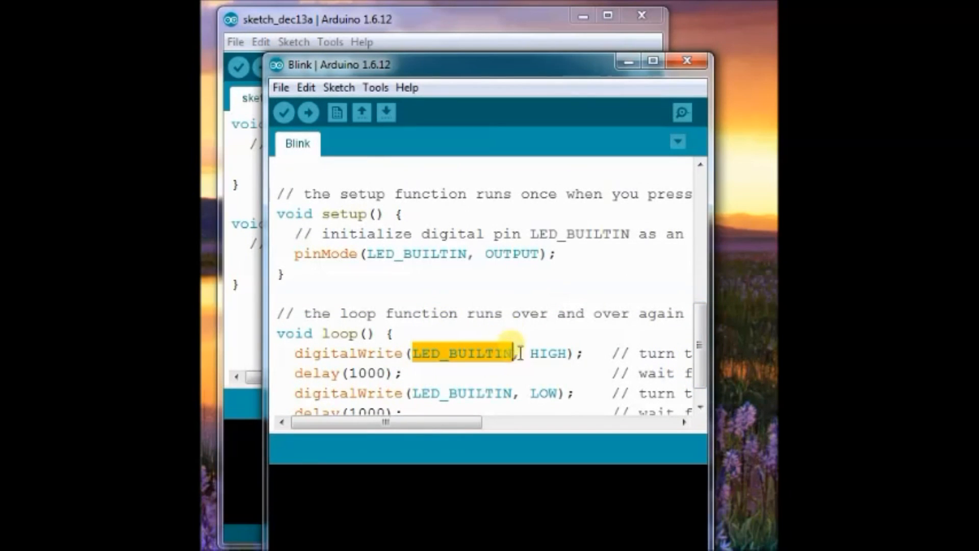
pyautogui.moveTo(306, 113)
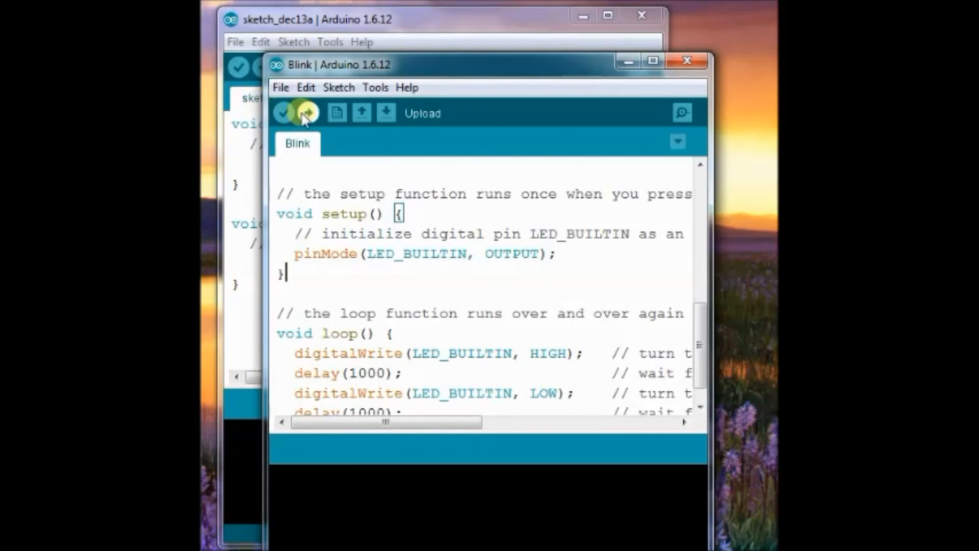
pyautogui.click(306, 113)
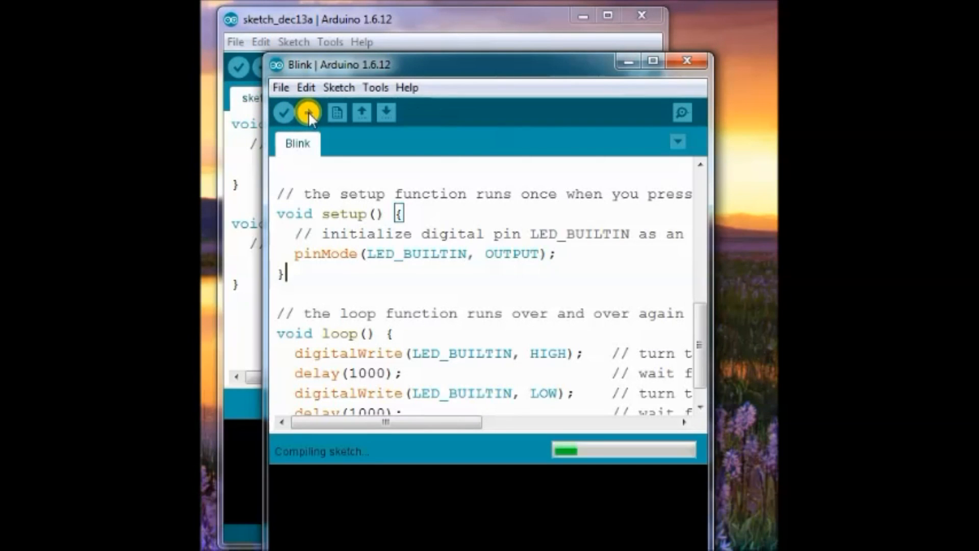